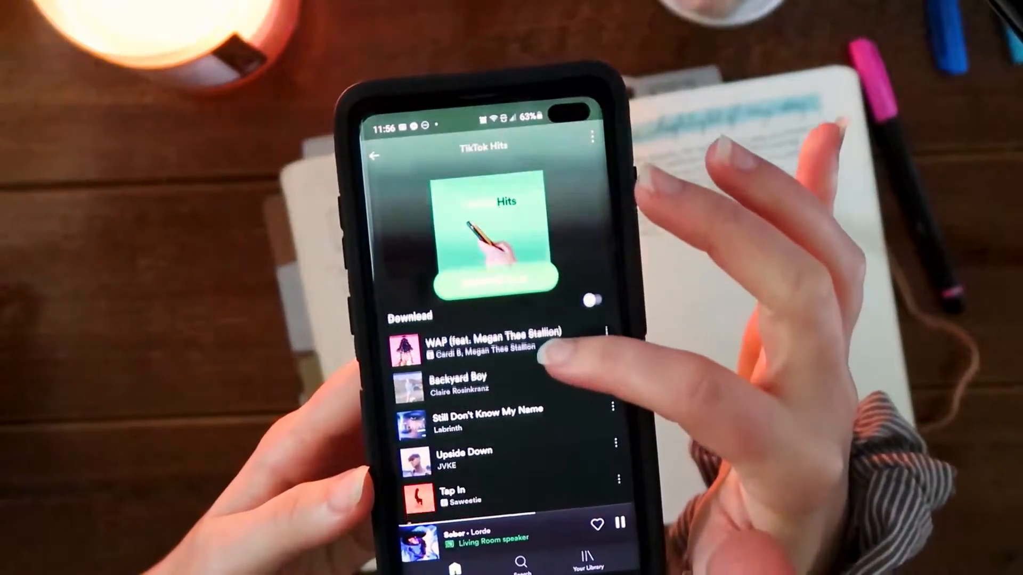
scroll("down", 3)
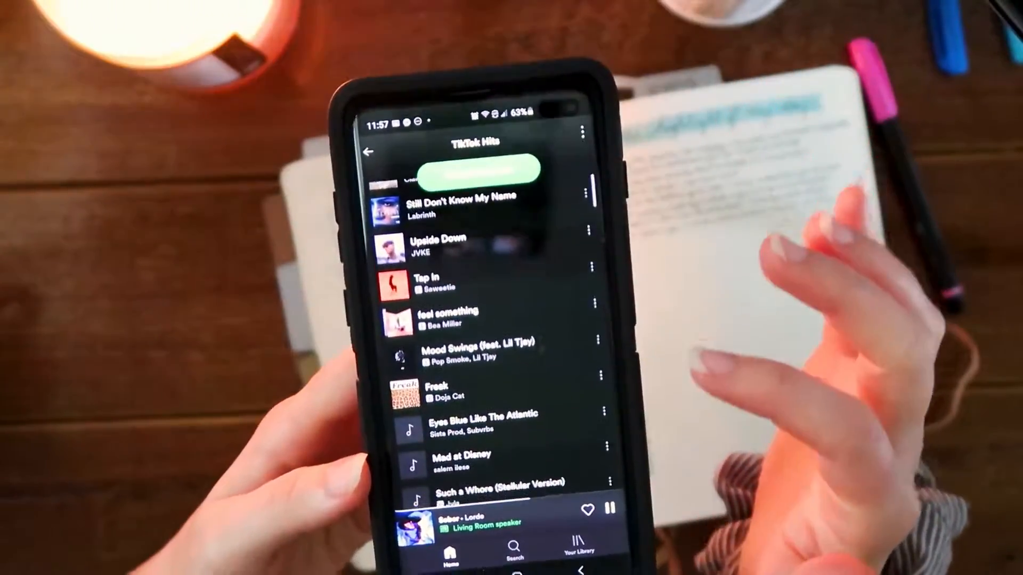